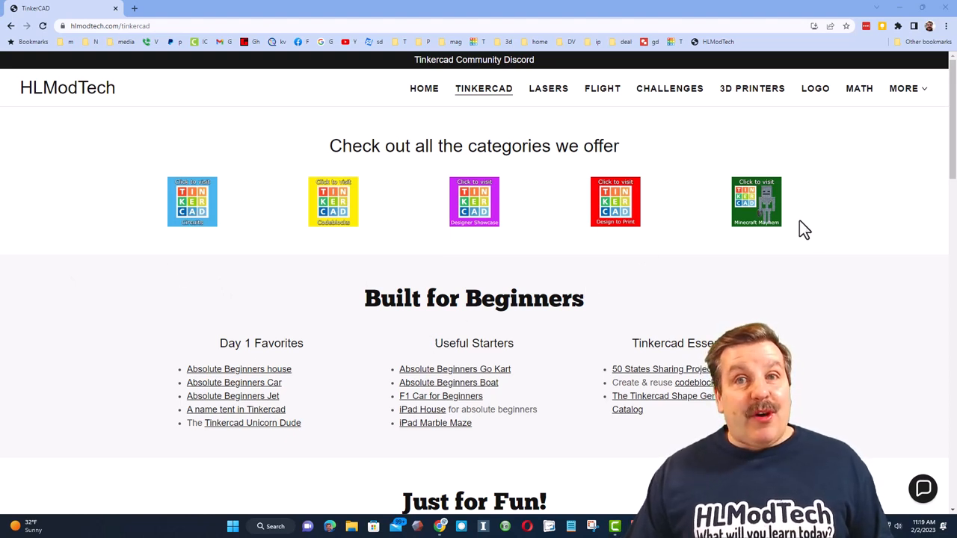
pyautogui.moveTo(249, 447)
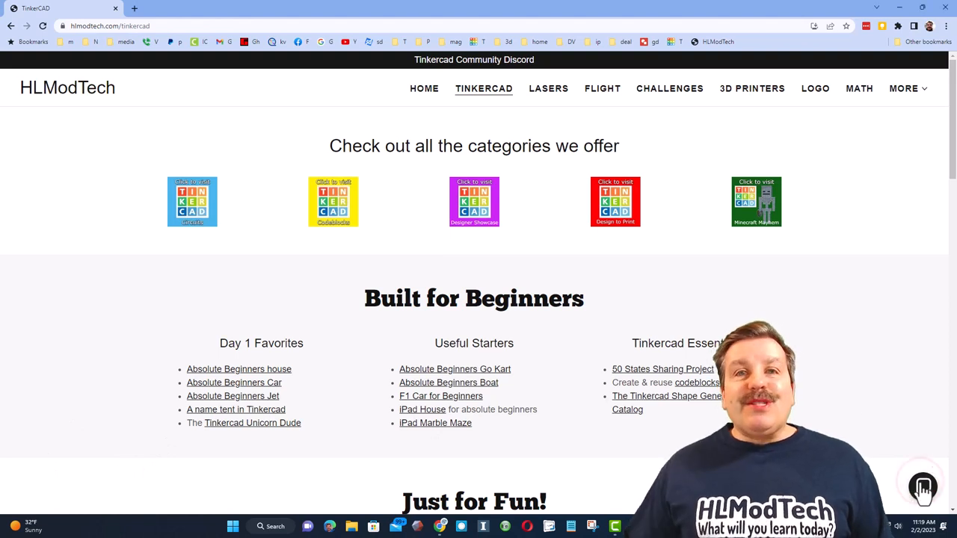
# Step: Raise the blue sphere's Steps from 18 to 24 and reselect the sphere
pyautogui.click(923, 488)
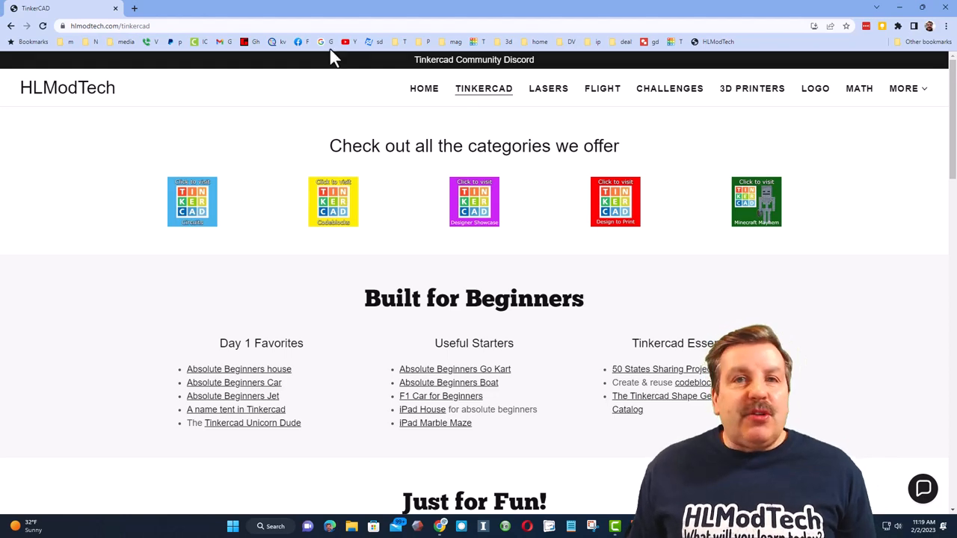
pyautogui.click(448, 61)
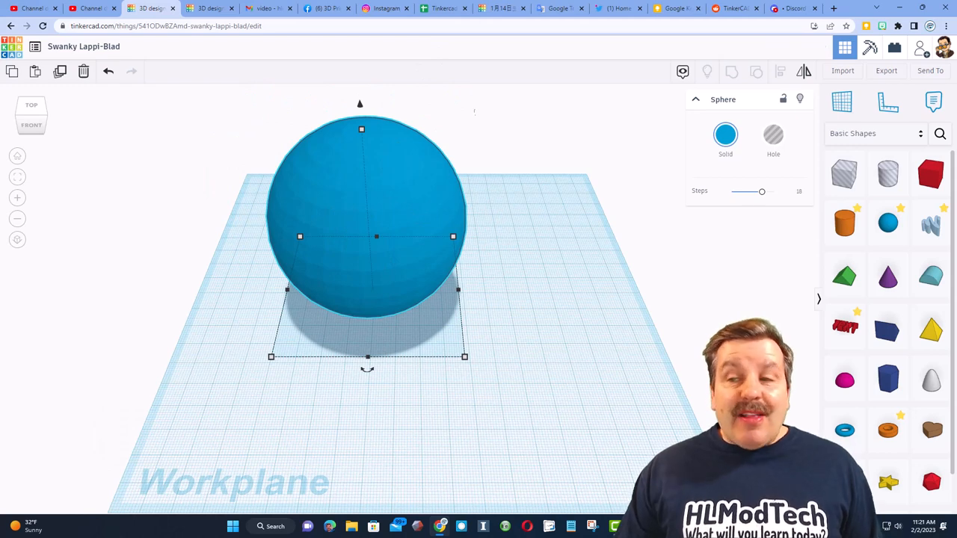
pyautogui.moveTo(762, 193); pyautogui.dragTo(774, 192)
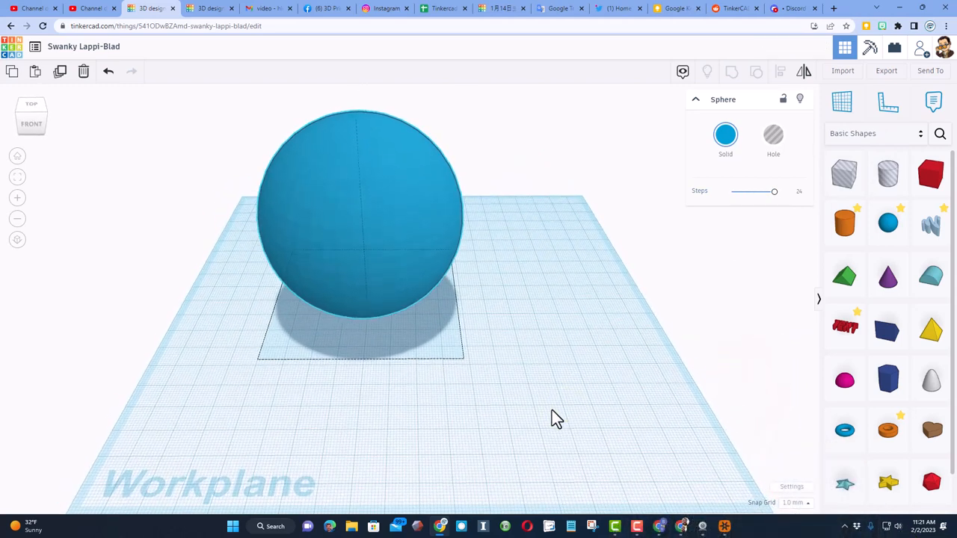
pyautogui.click(359, 224)
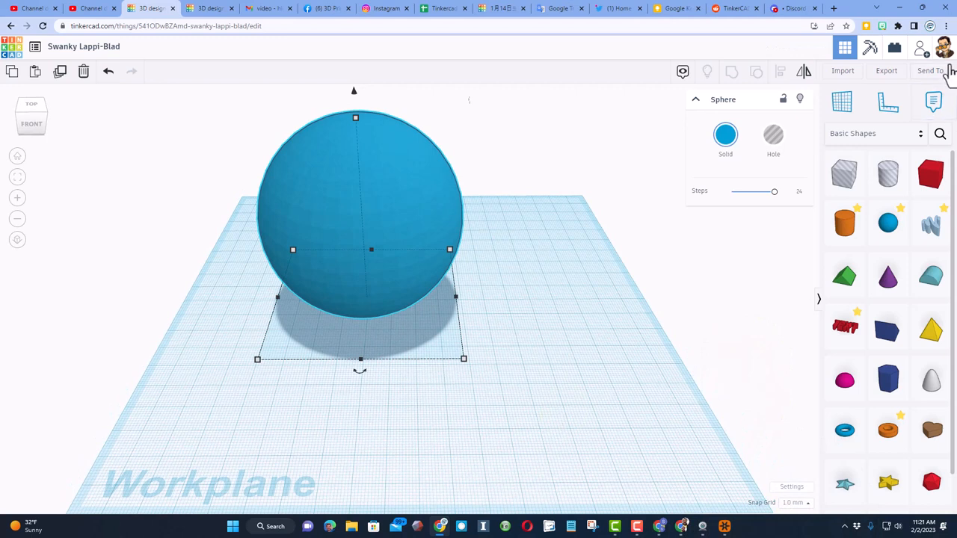
# Step: Search community shapes for 'sphere' and pick the yellow hi-res sphere ii
pyautogui.click(940, 133)
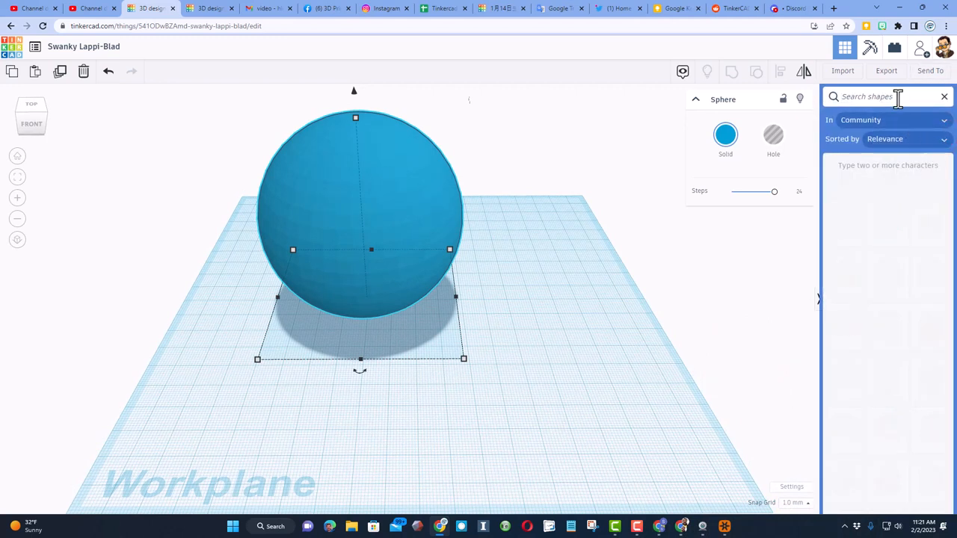
pyautogui.write('sphere')
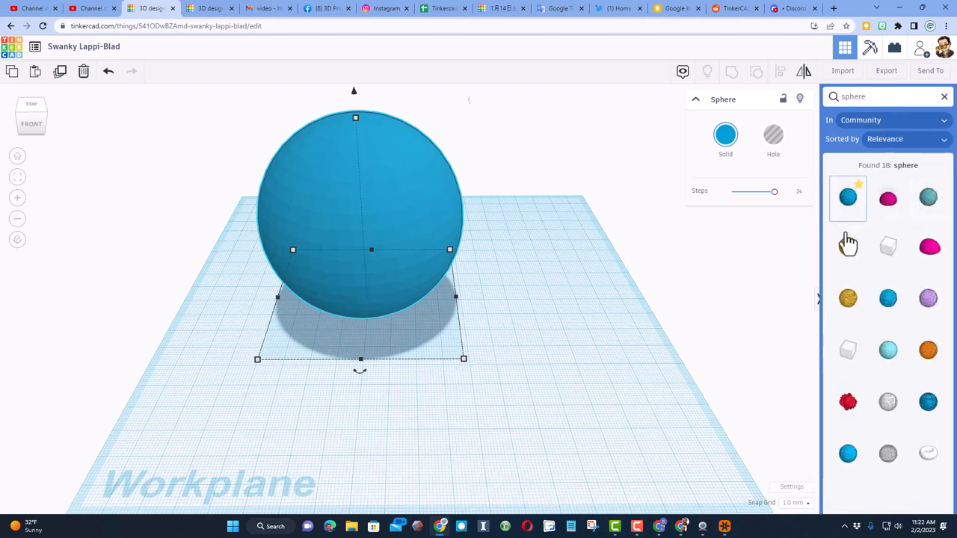
pyautogui.moveTo(849, 247)
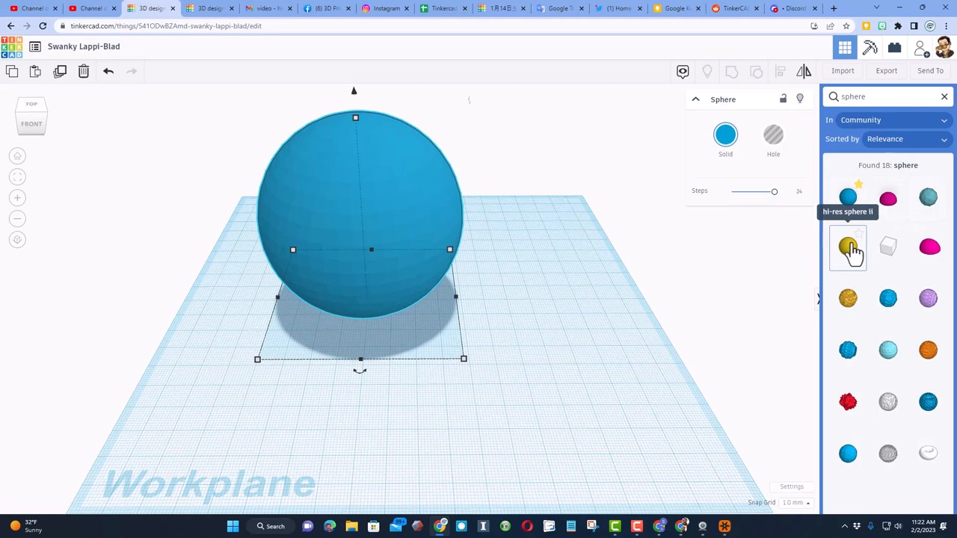
pyautogui.click(848, 248)
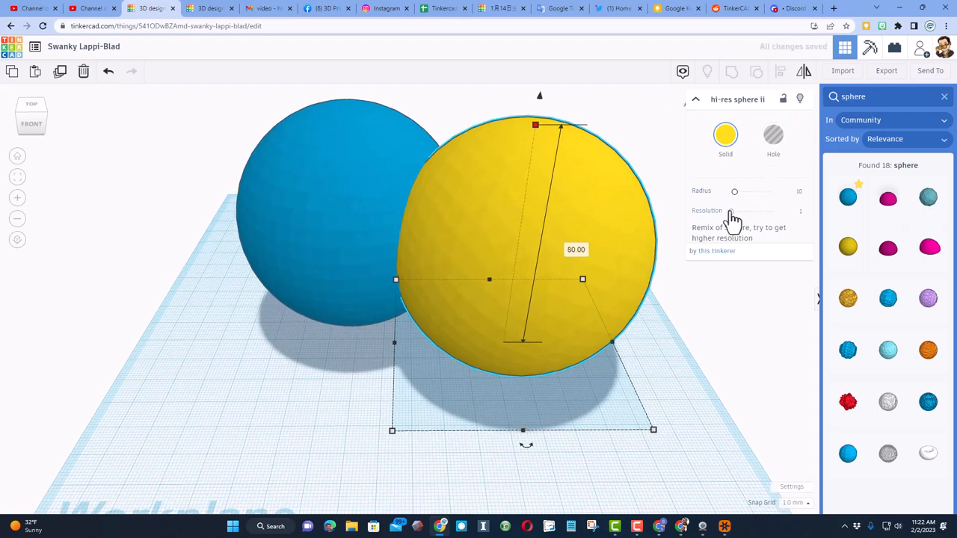
# Step: Drop the yellow hi-res sphere ii onto the workplane next to the blue sphere
pyautogui.moveTo(731, 211); pyautogui.dragTo(774, 211)
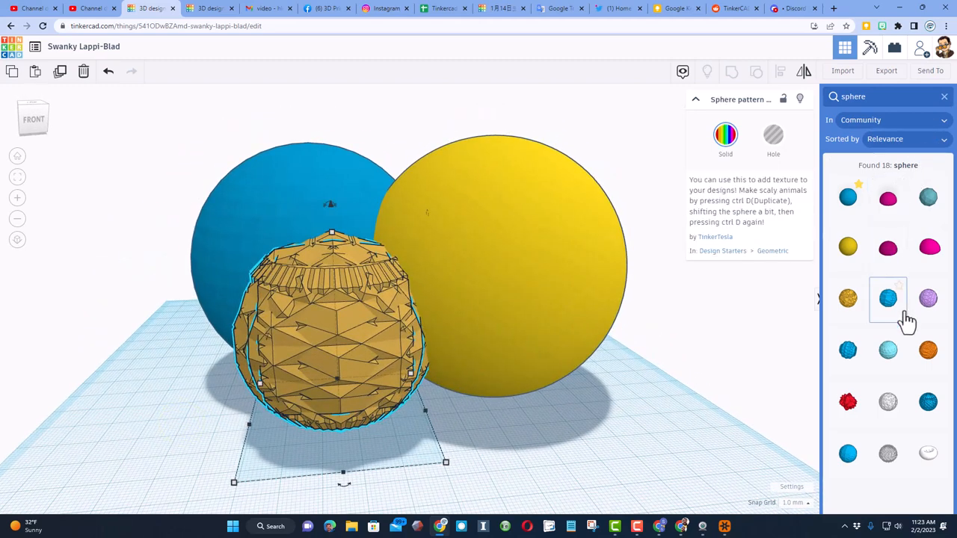
pyautogui.moveTo(677, 308)
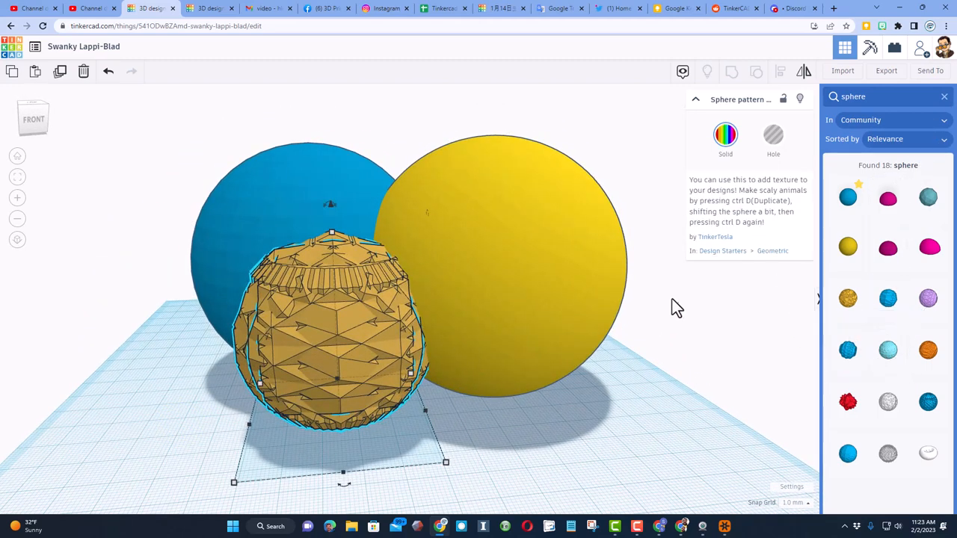
pyautogui.moveTo(456, 325)
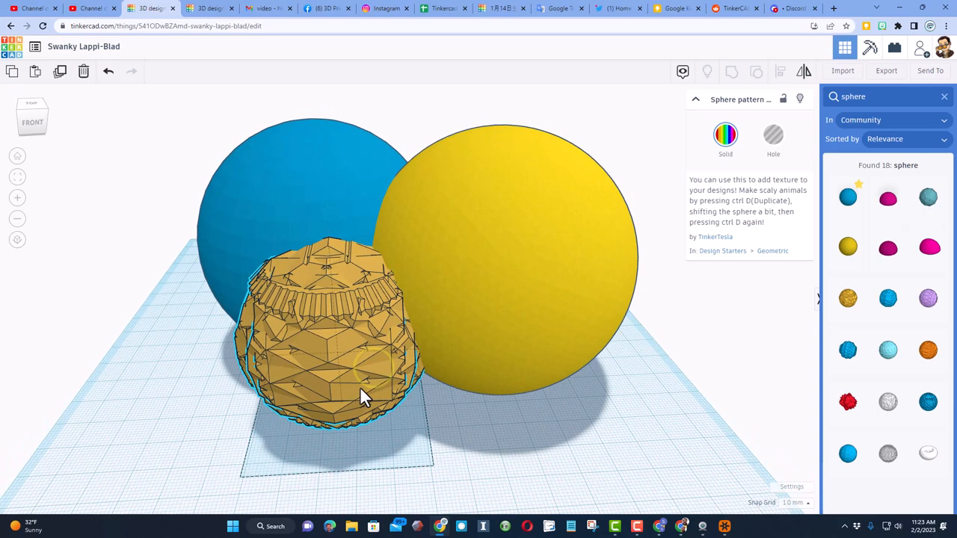
# Step: Deselect the textured sphere and open the Tinkercad Shape Generator Catalog
pyautogui.click(366, 393)
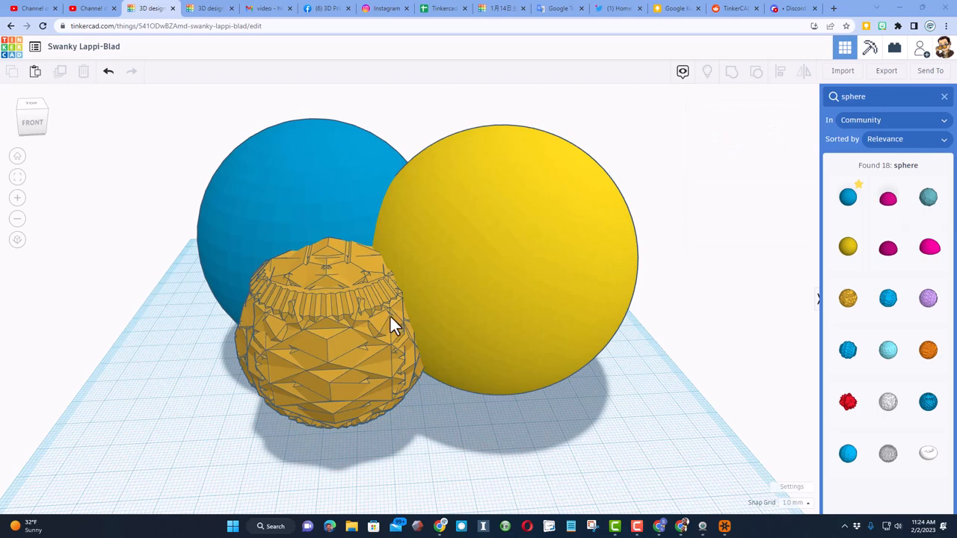
pyautogui.moveTo(378, 317)
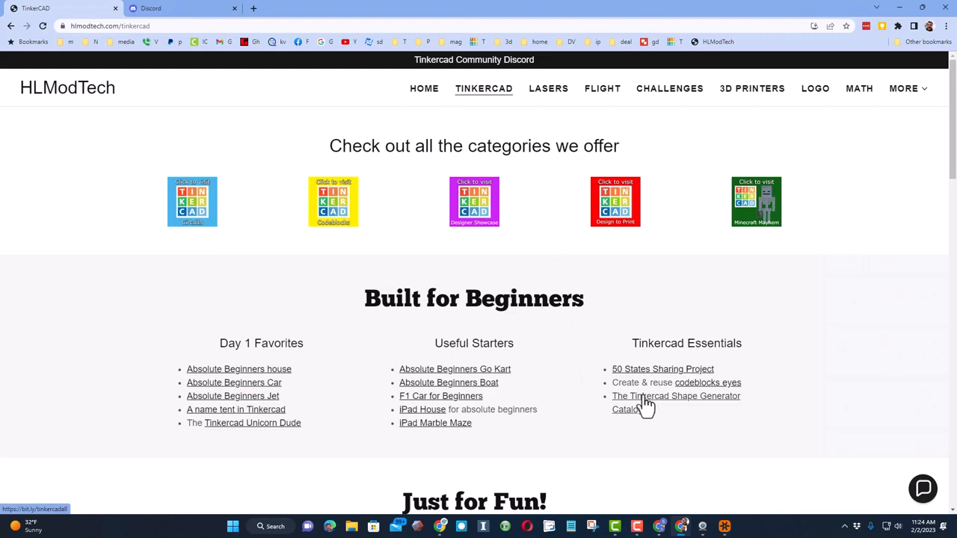
pyautogui.click(675, 396)
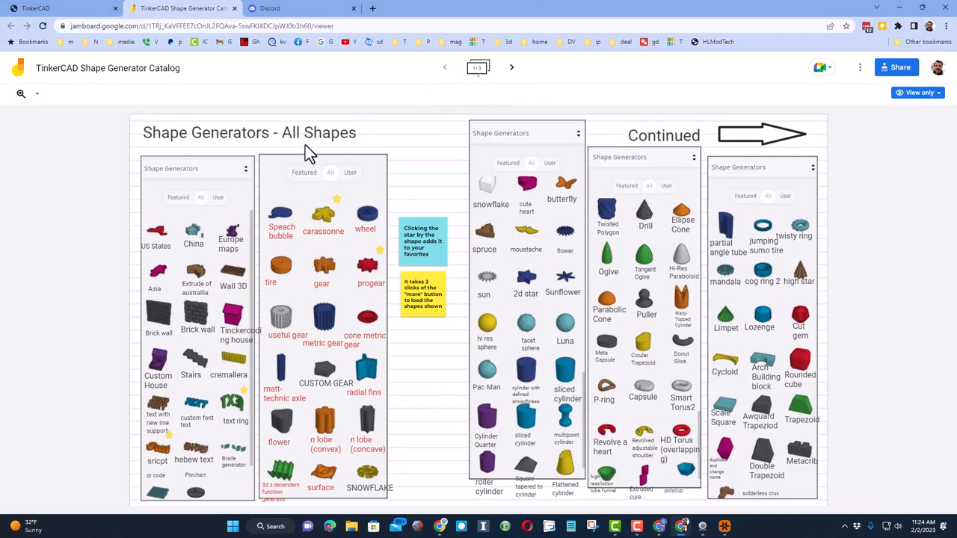
pyautogui.moveTo(632, 202)
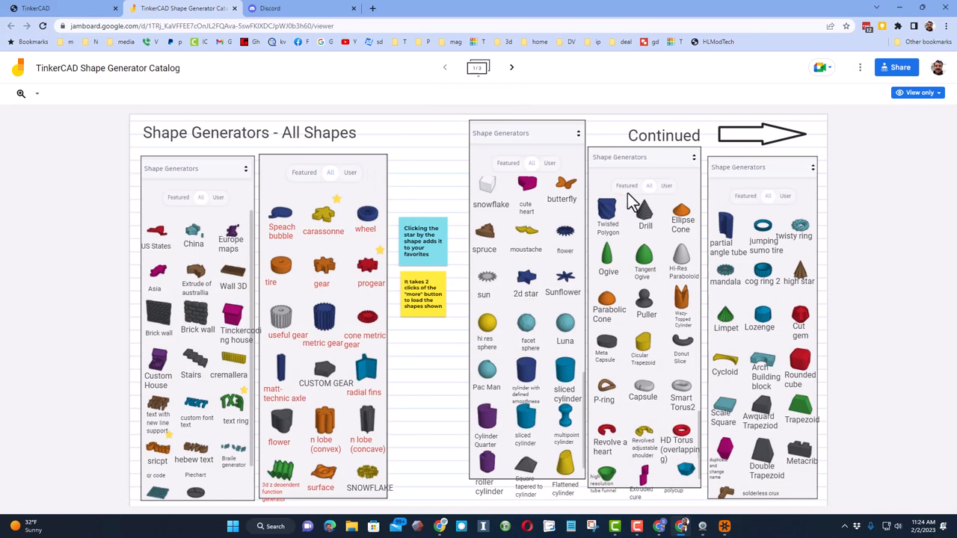
pyautogui.moveTo(531, 235)
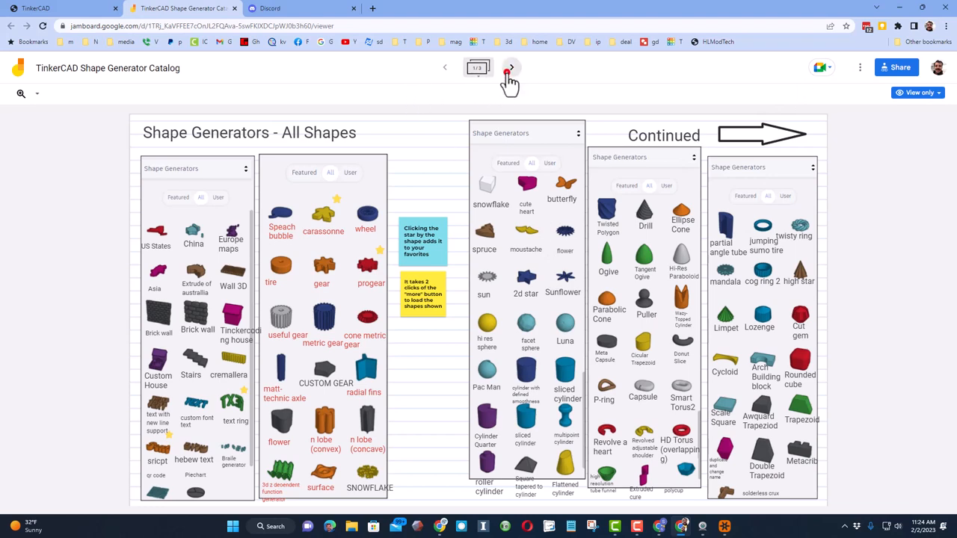
# Step: Advance the Jamboard catalog to frame 2/3 and open the More actions menu
pyautogui.click(511, 67)
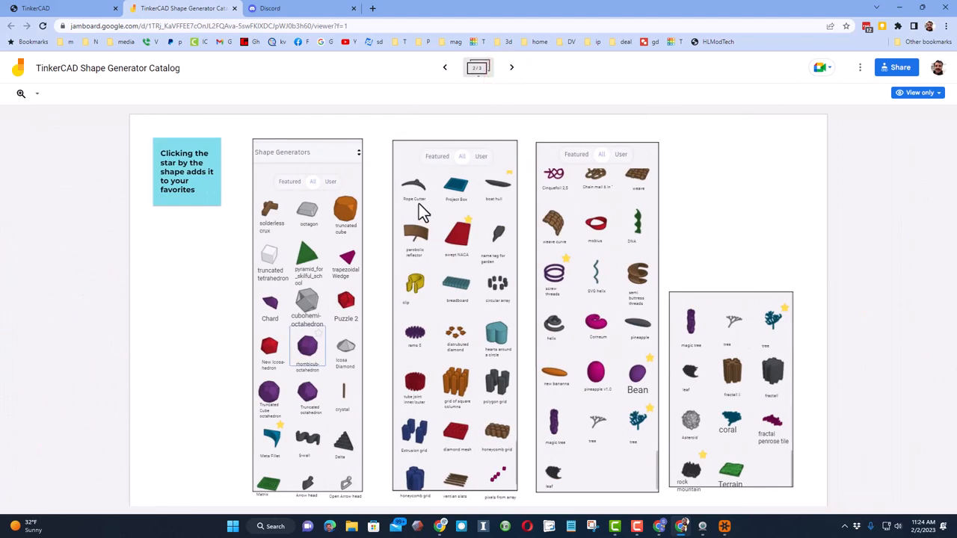
pyautogui.moveTo(420, 203)
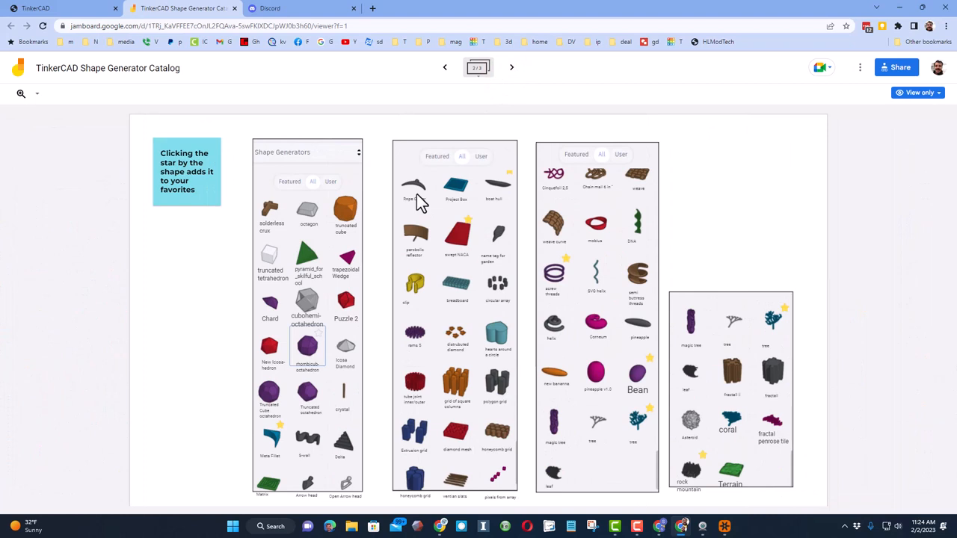
pyautogui.moveTo(487, 154)
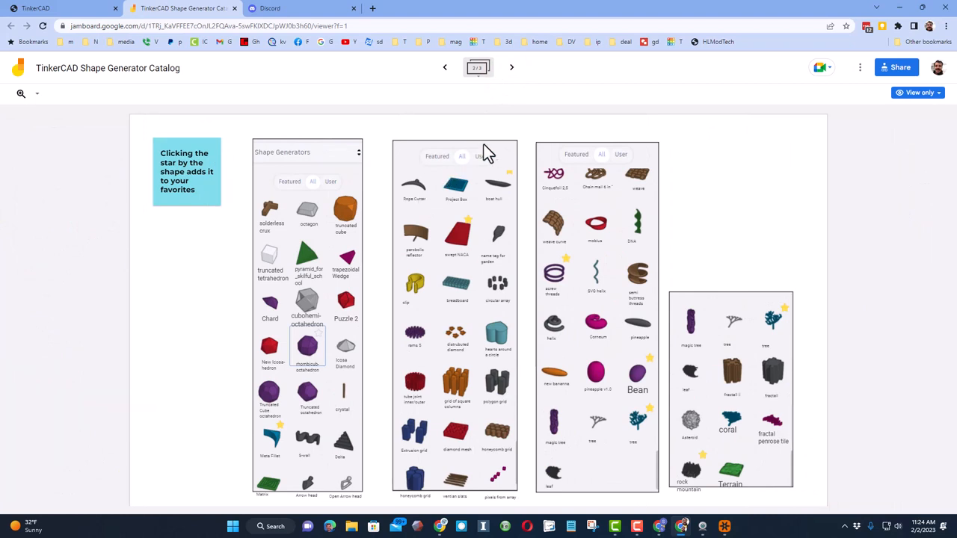
pyautogui.moveTo(860, 68)
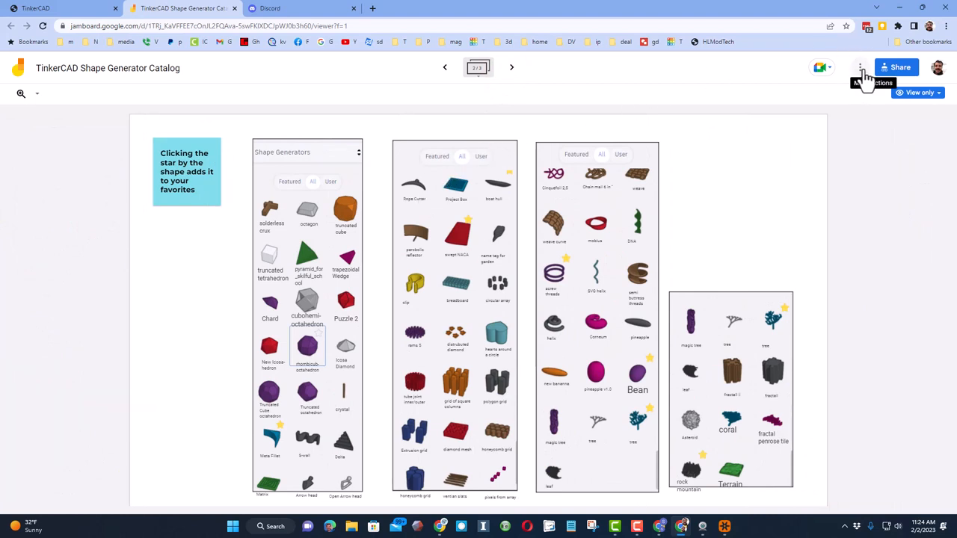
pyautogui.click(859, 67)
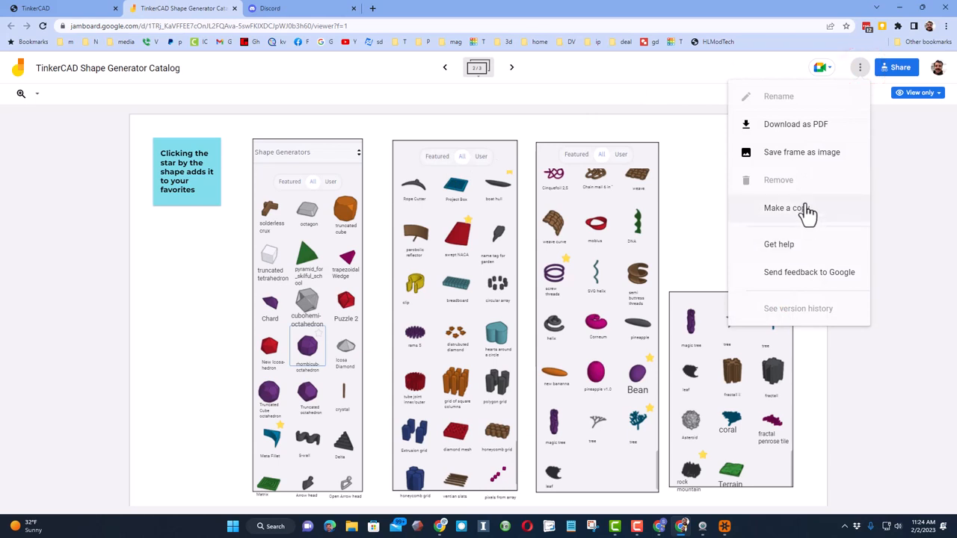